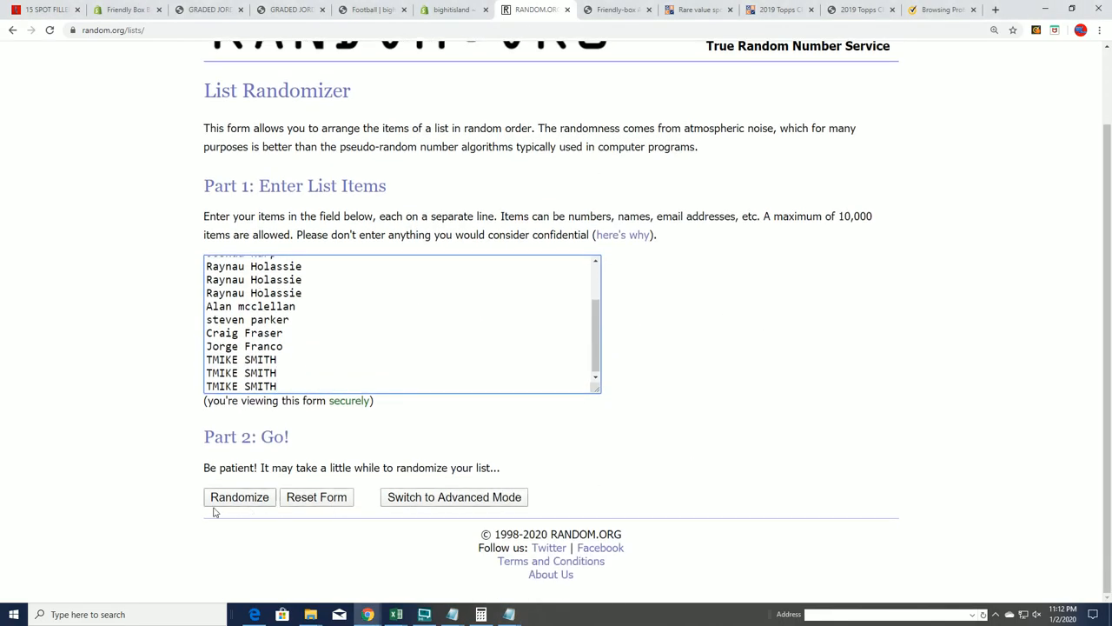
left_click(239, 496)
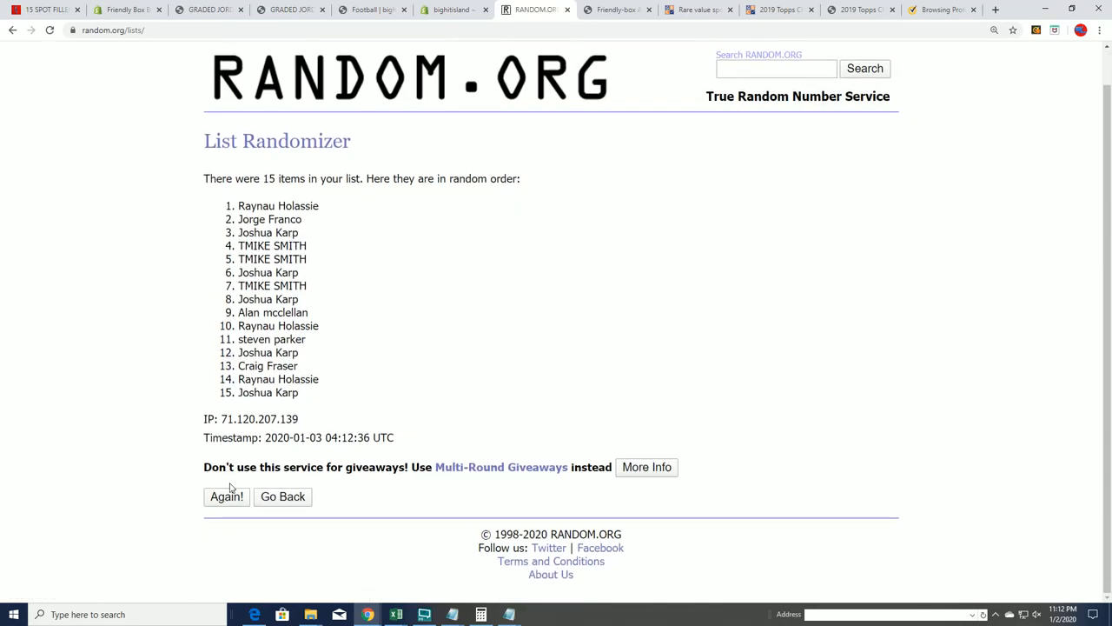
left_click(227, 496)
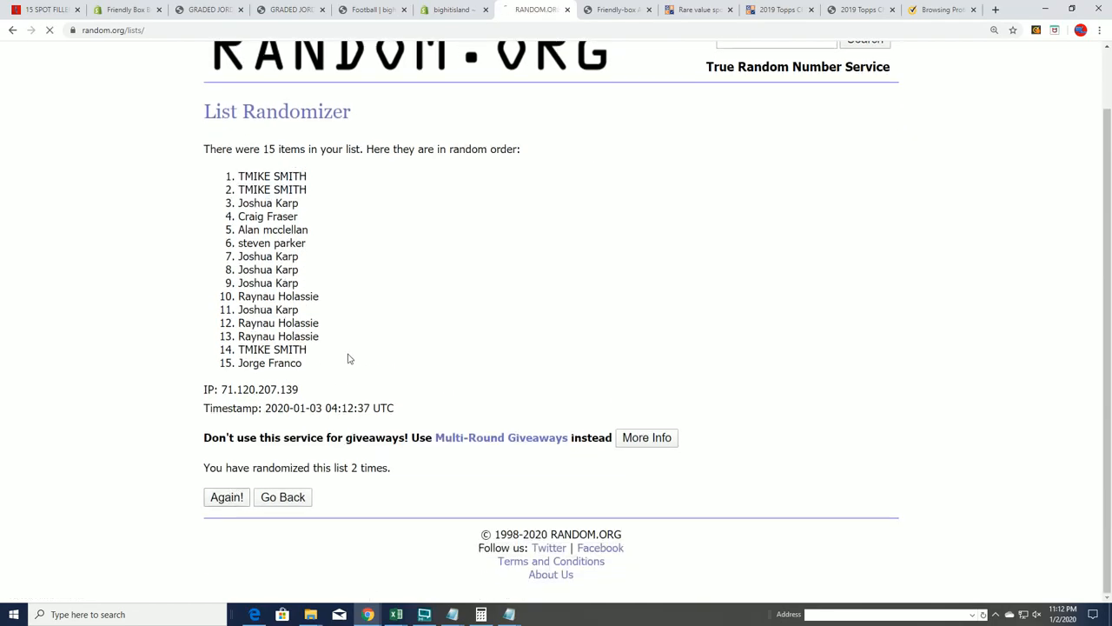
left_click(226, 496)
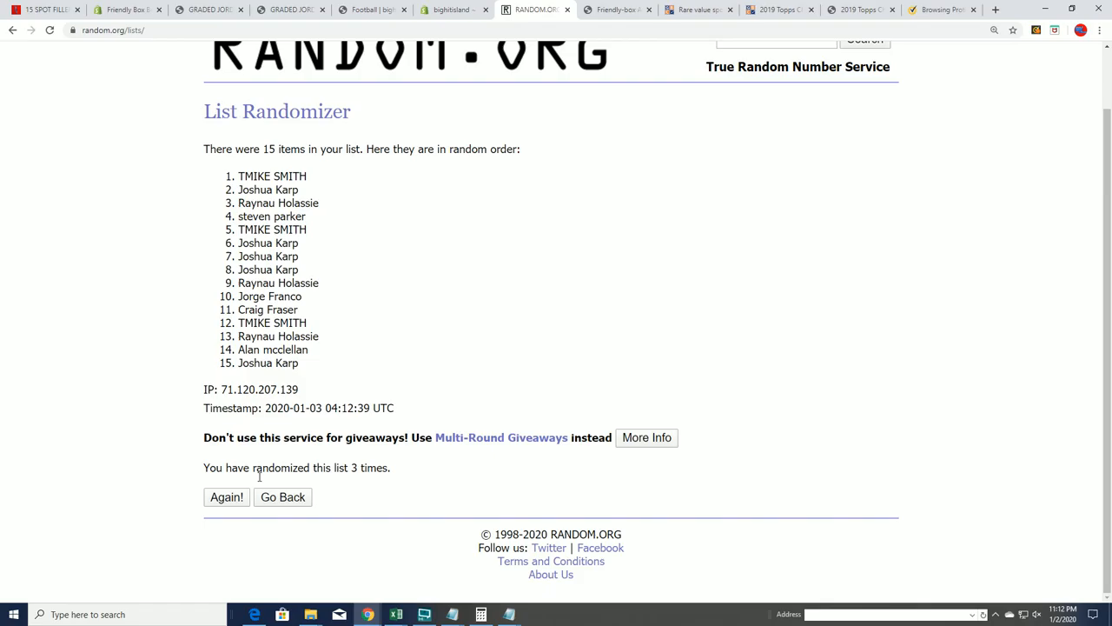
left_click(227, 496)
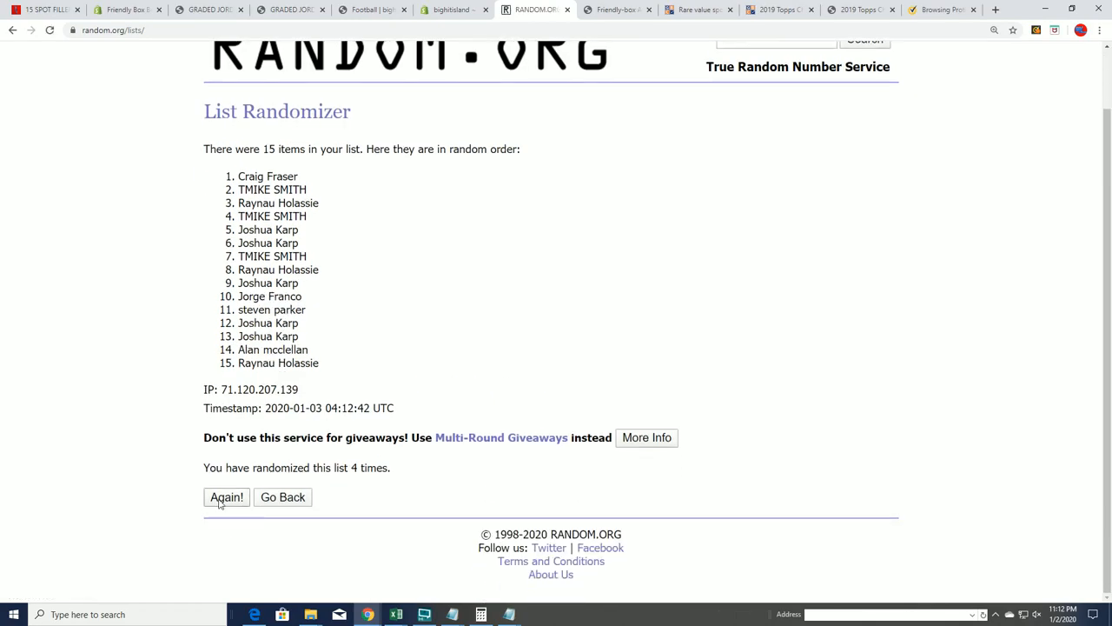
left_click(226, 496)
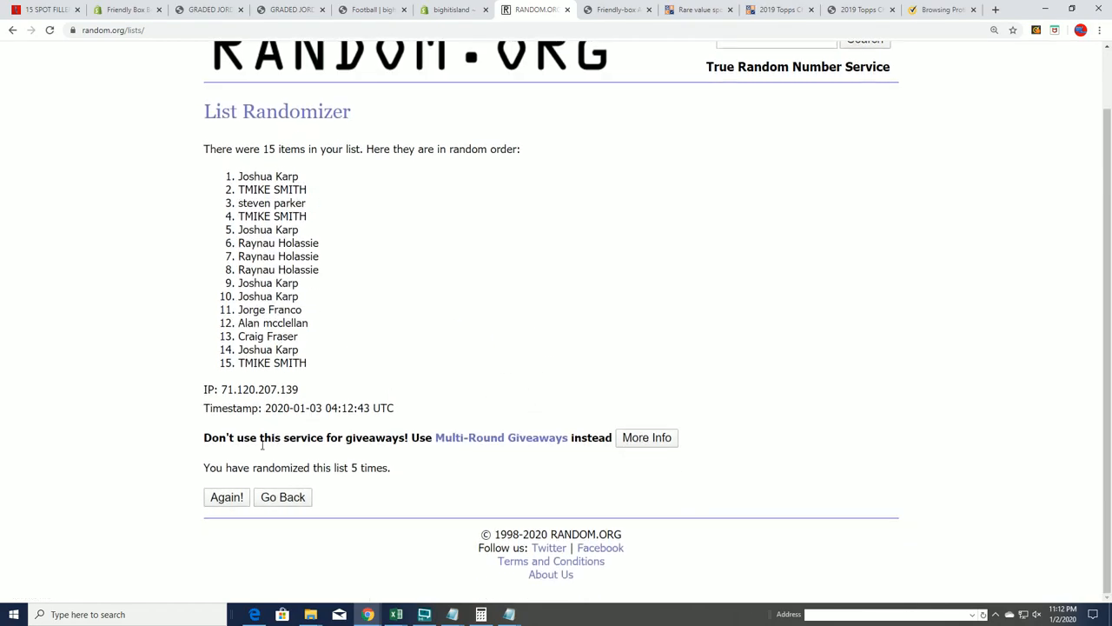
left_click(226, 496)
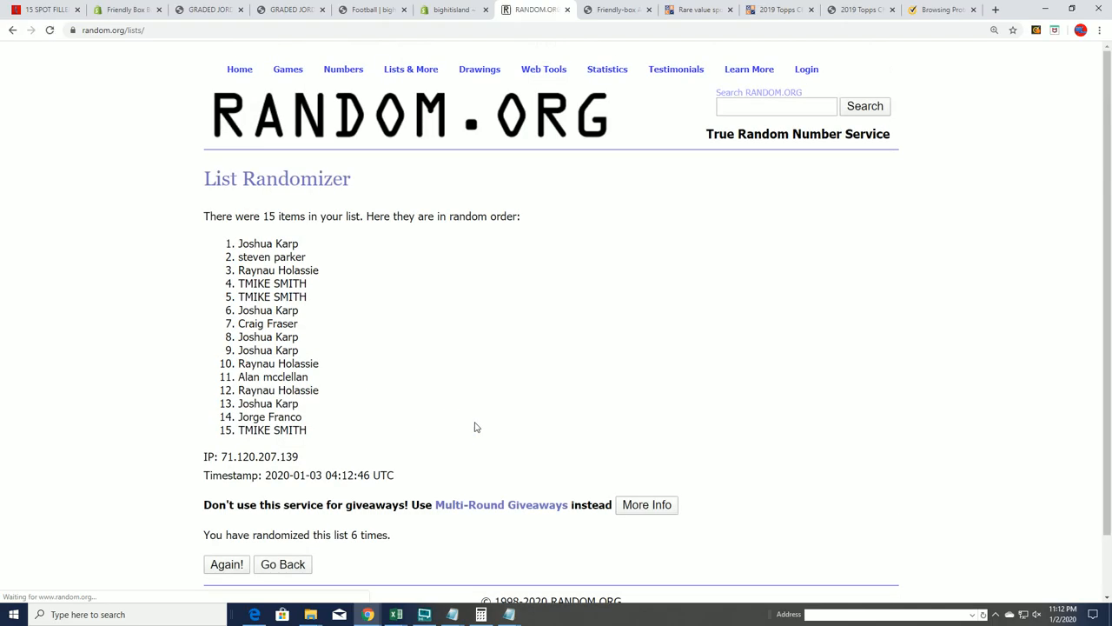
scroll("down", 3)
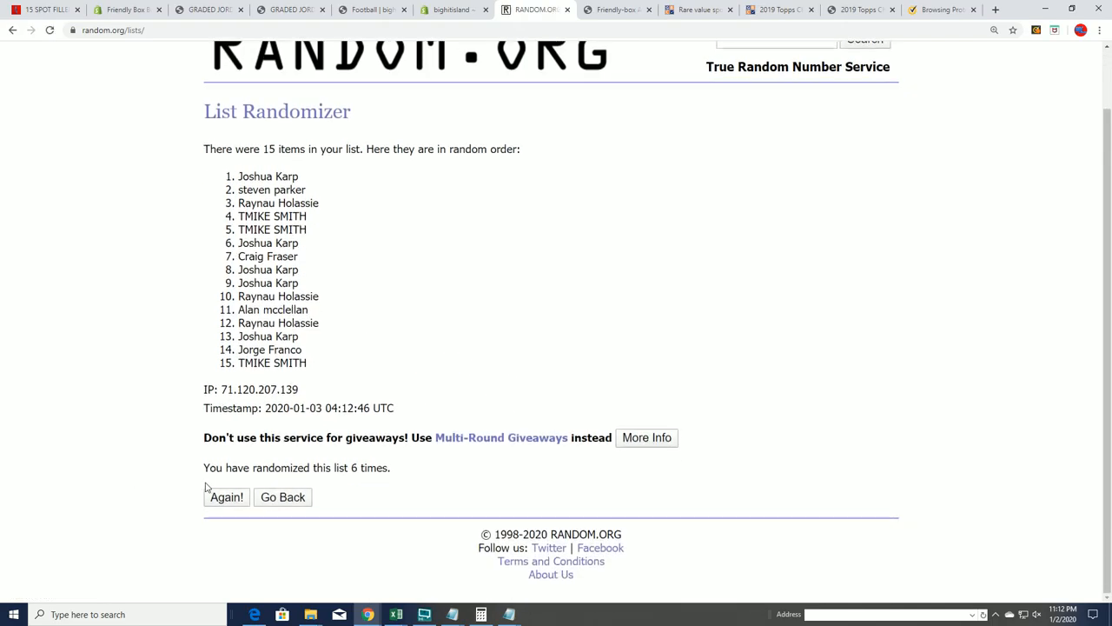
left_click(226, 496)
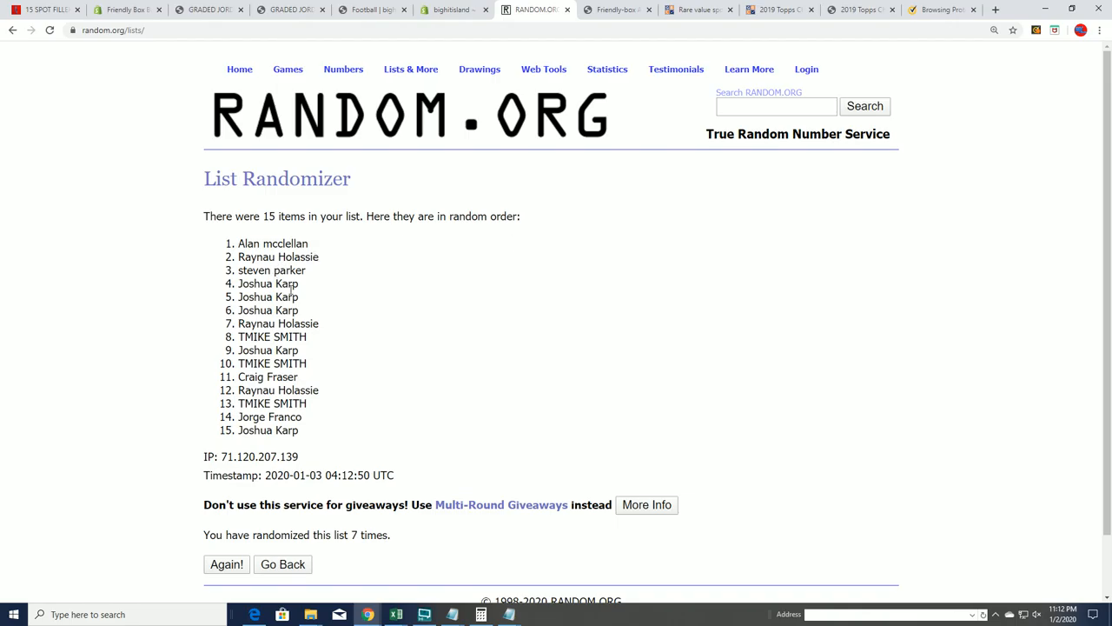
Copy the top five shuffled filler names, starting with Alan mcclellan
right_click(272, 284)
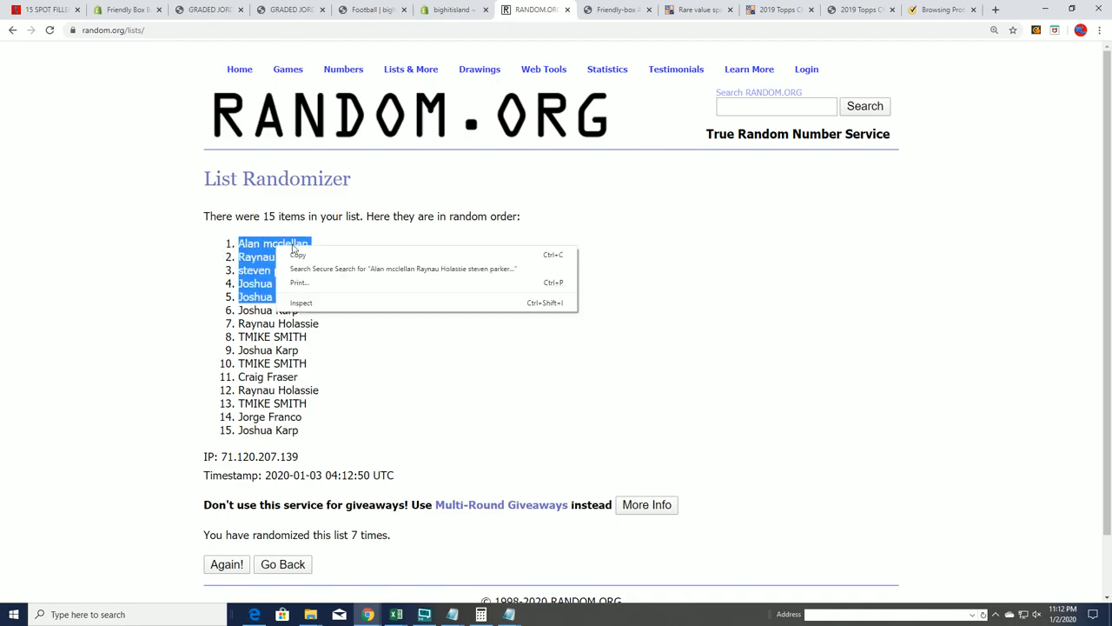
left_click(298, 253)
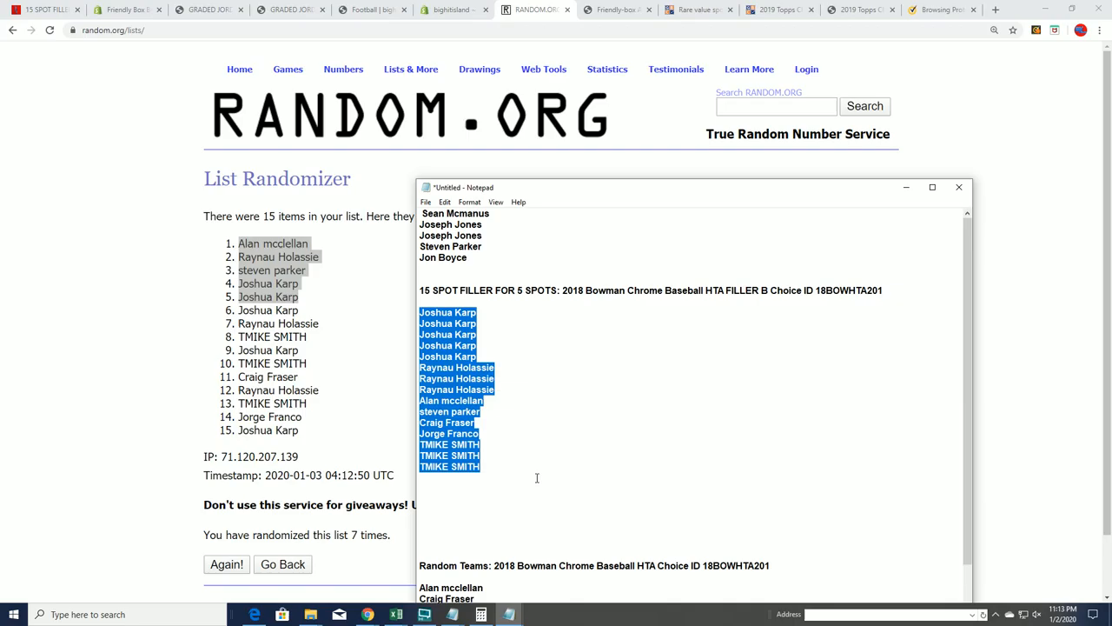
Select the 27-name Random Teams list in the Notepad notes to copy it
scroll("down", 3)
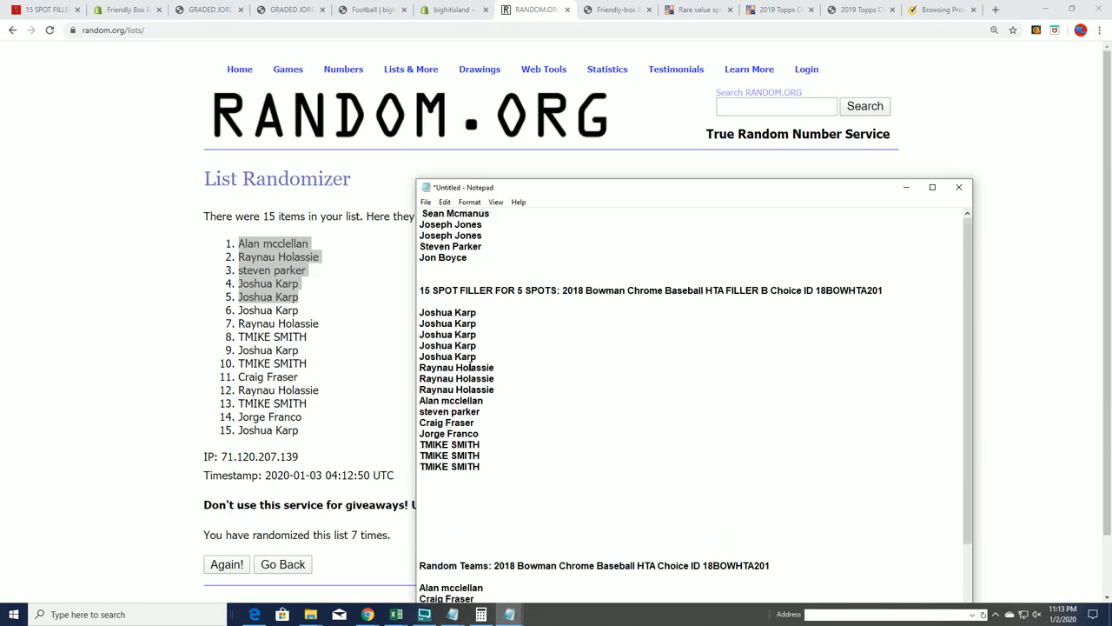
left_click_drag(450, 224, 450, 257)
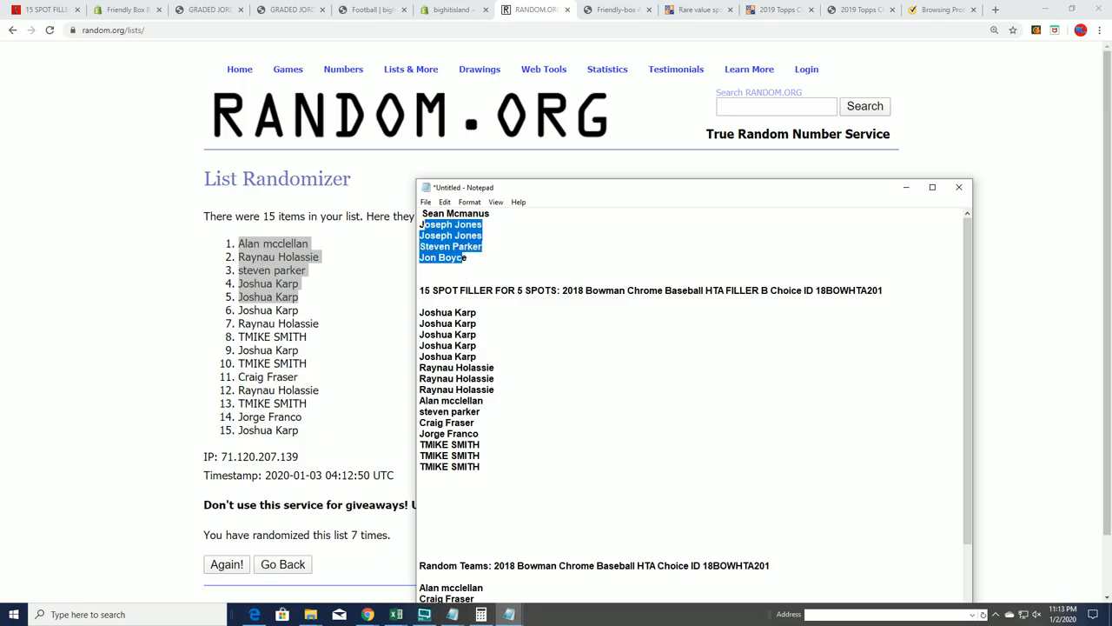
right_click(456, 213)
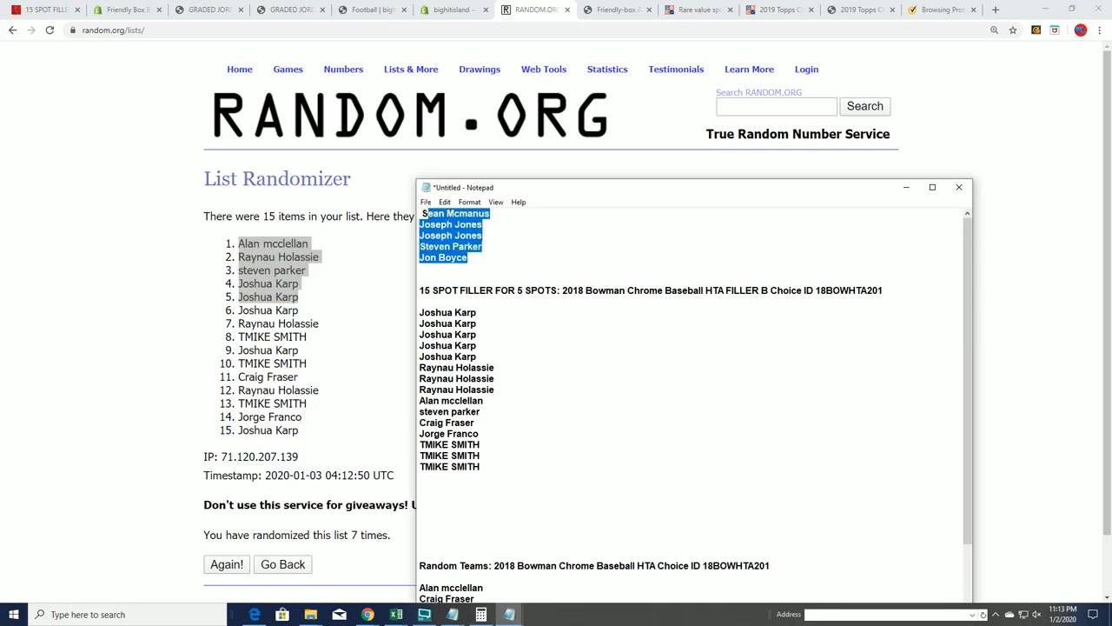
scroll("down", 3)
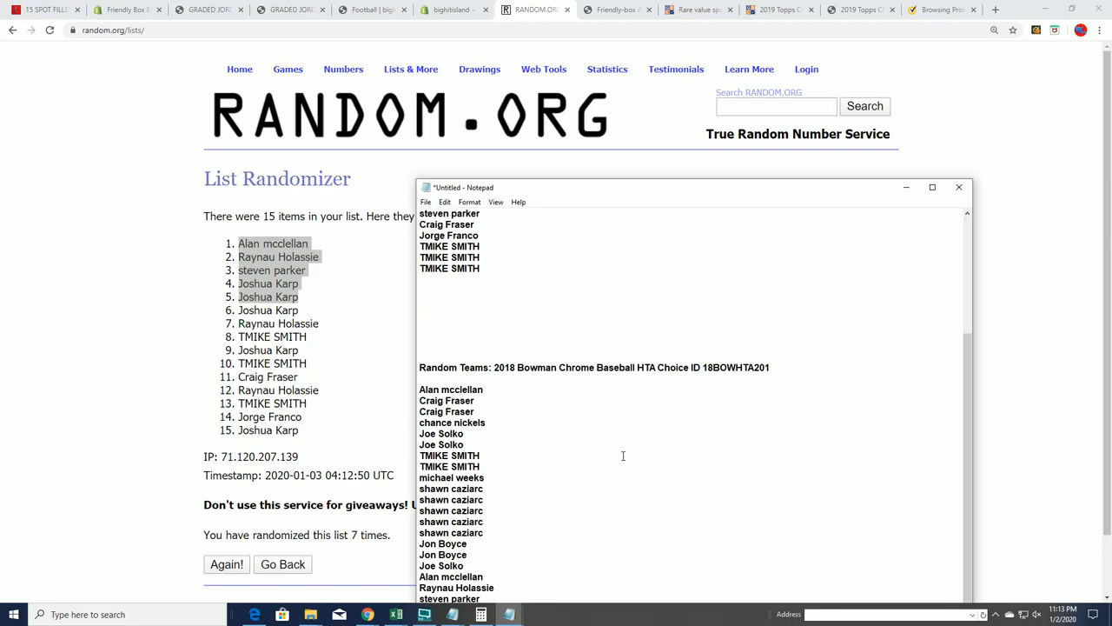
scroll("down", 3)
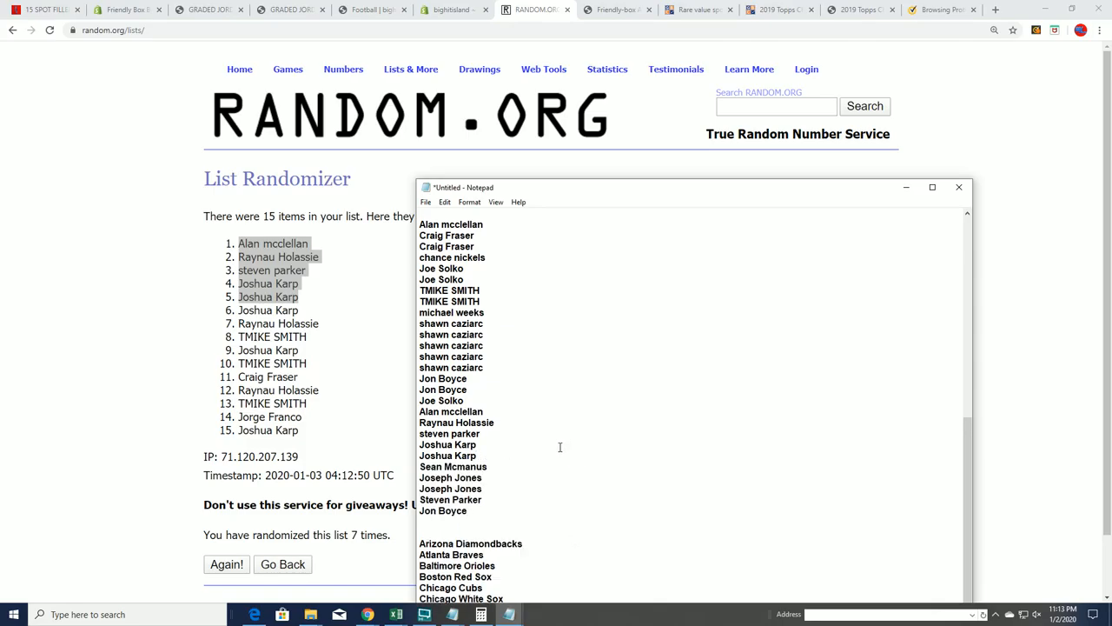
left_click_drag(419, 258, 466, 510)
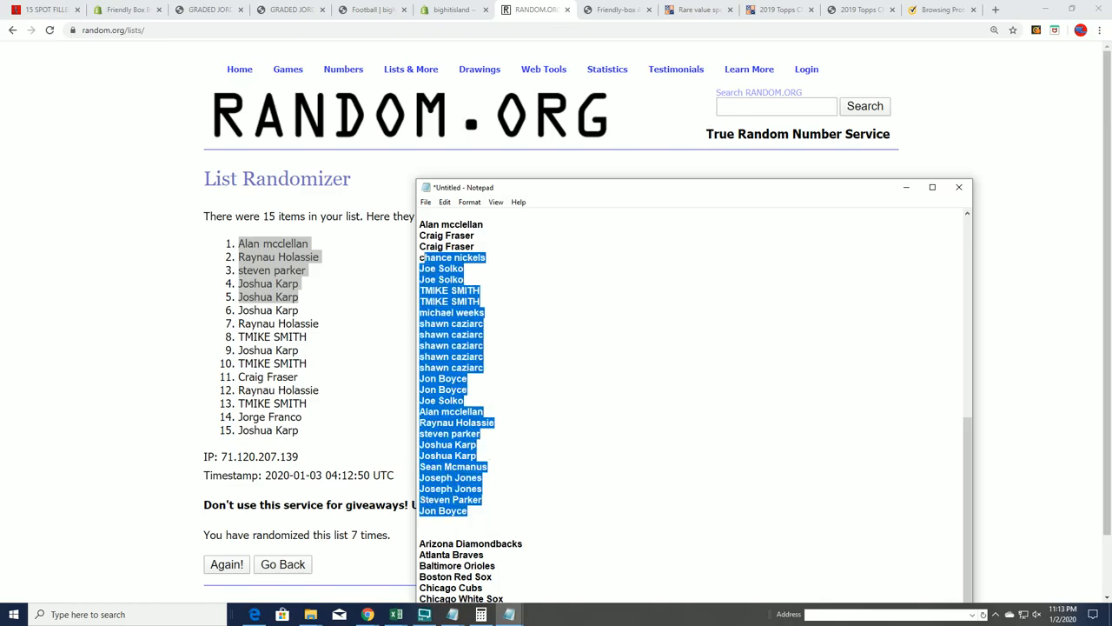
right_click(451, 252)
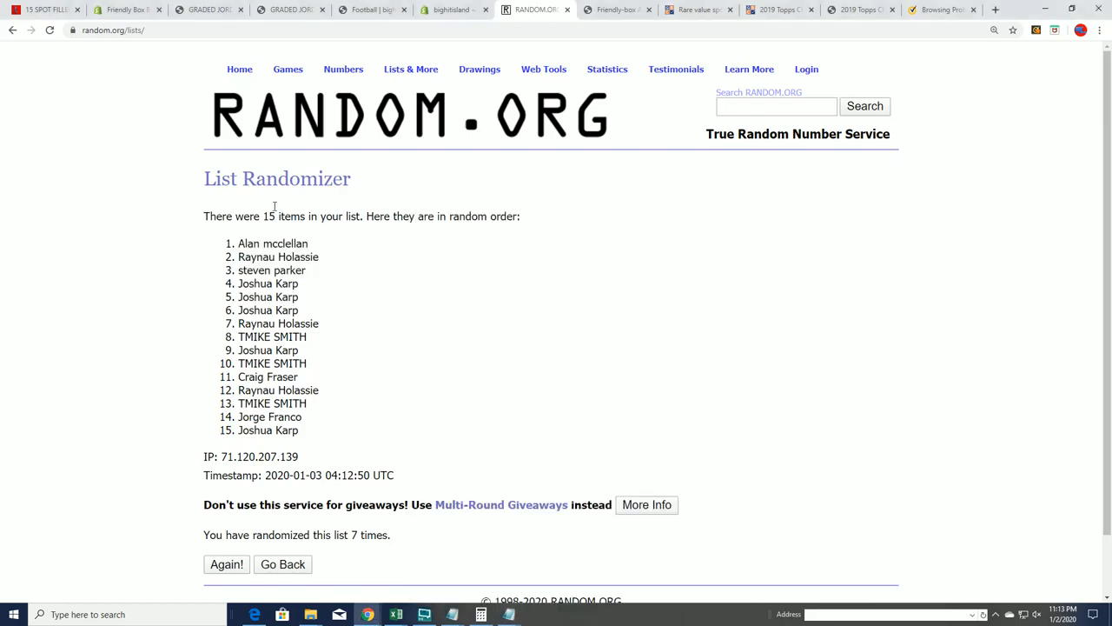
Randomize the pasted 27-name team list and highlight its 27-item count
left_click(282, 564)
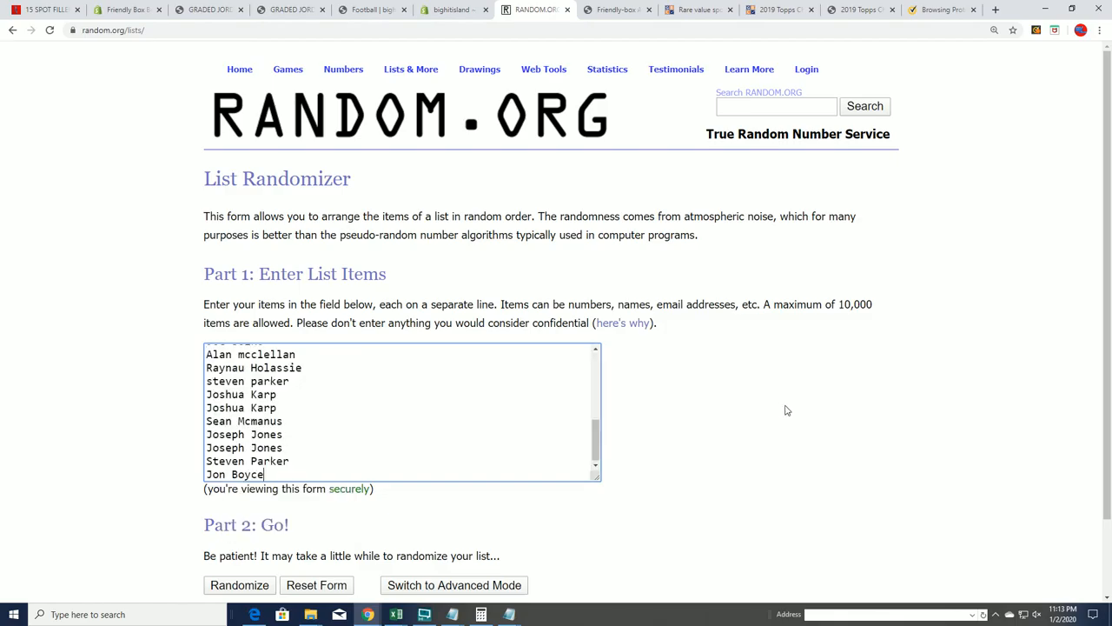
left_click(239, 585)
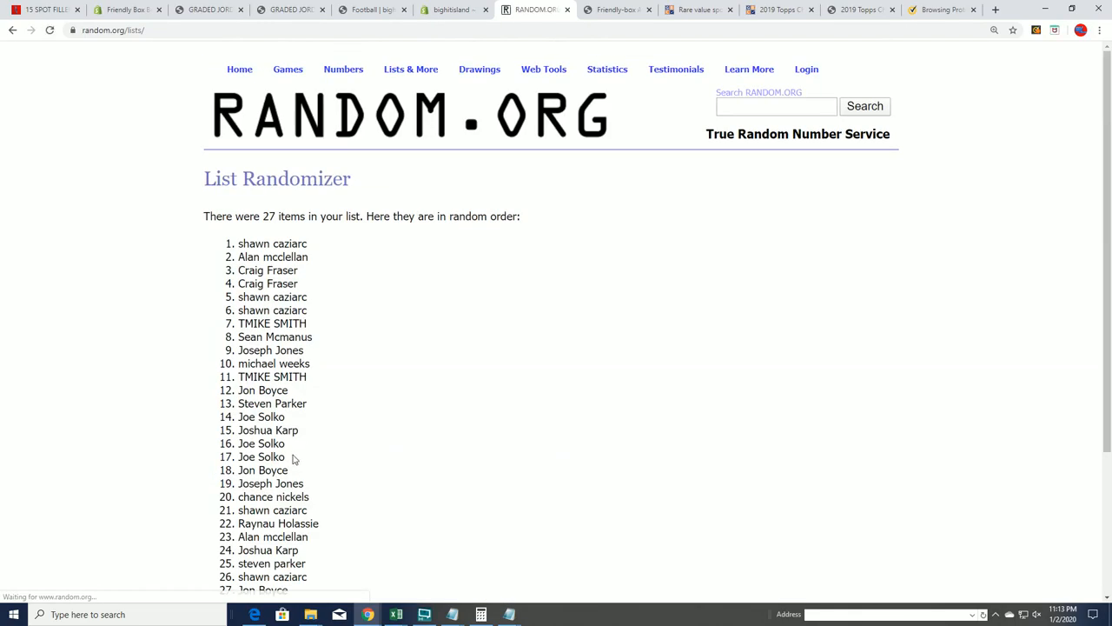
double_click(275, 216)
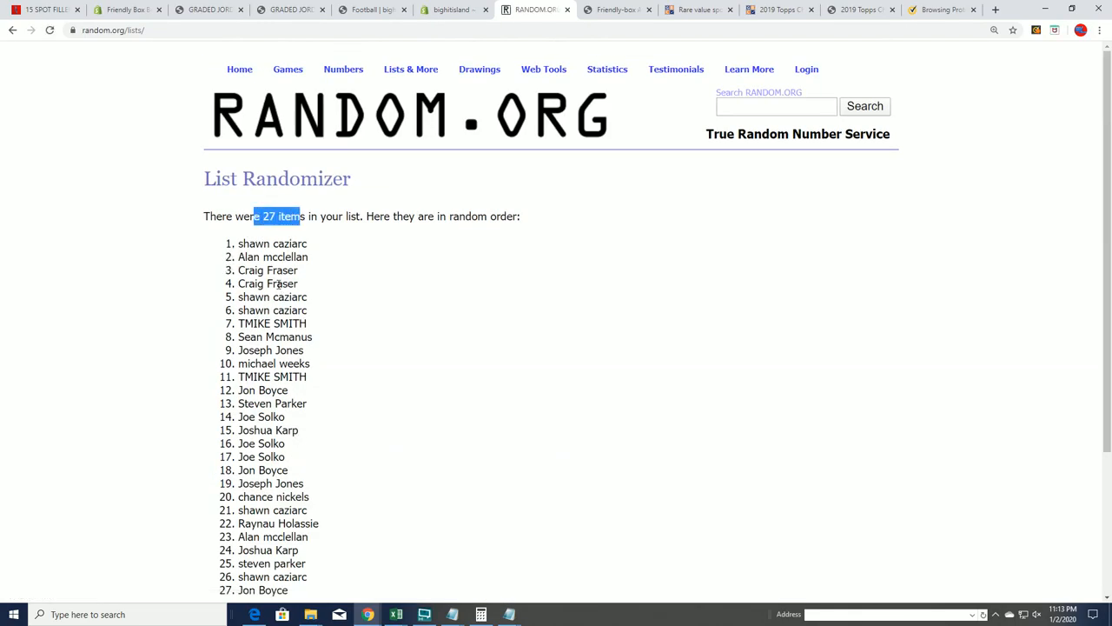